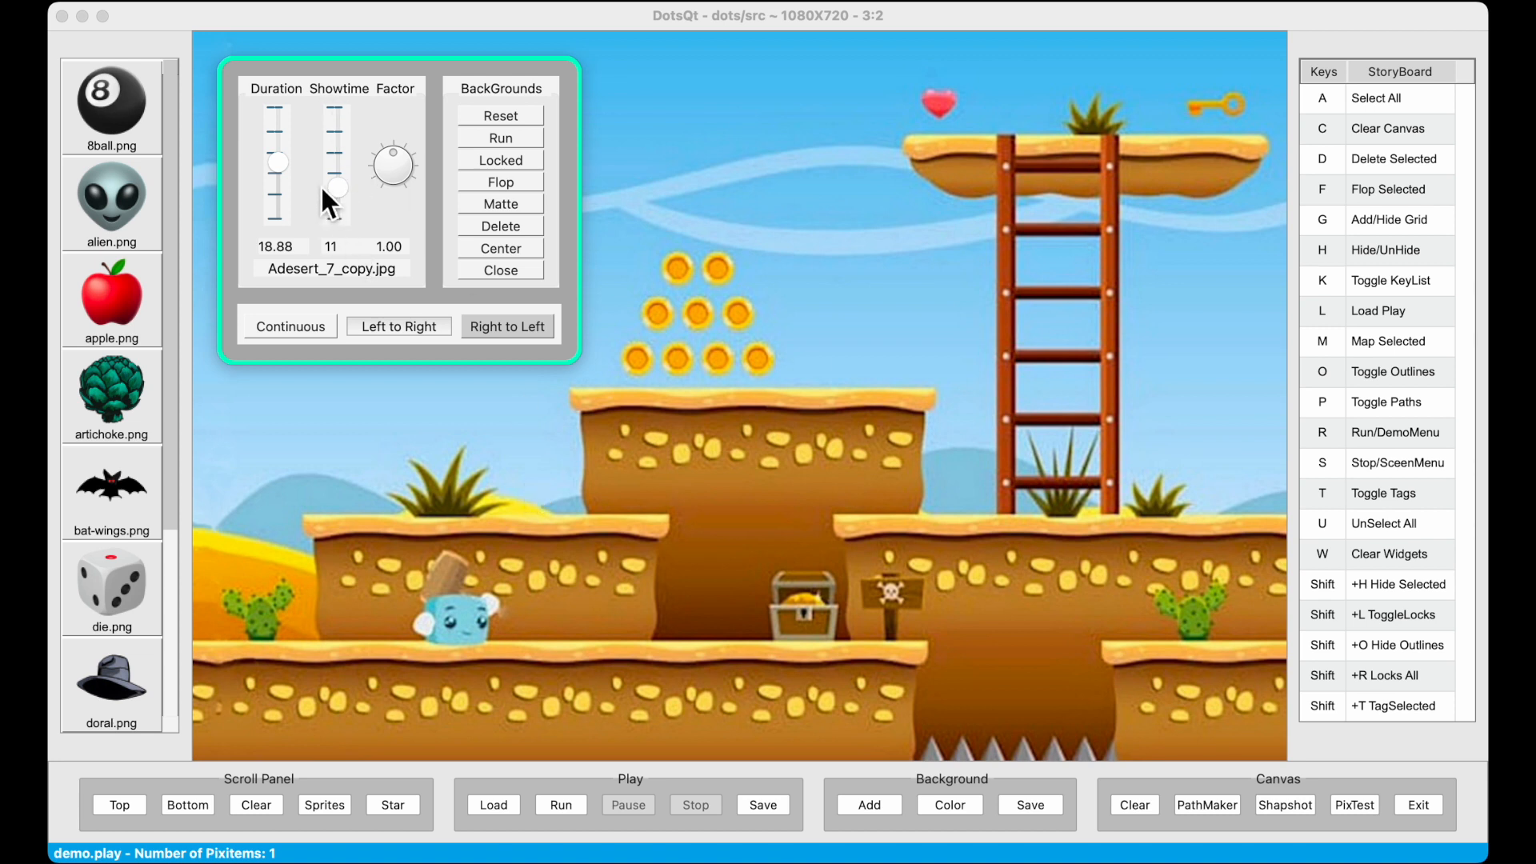
pyautogui.moveTo(278, 130)
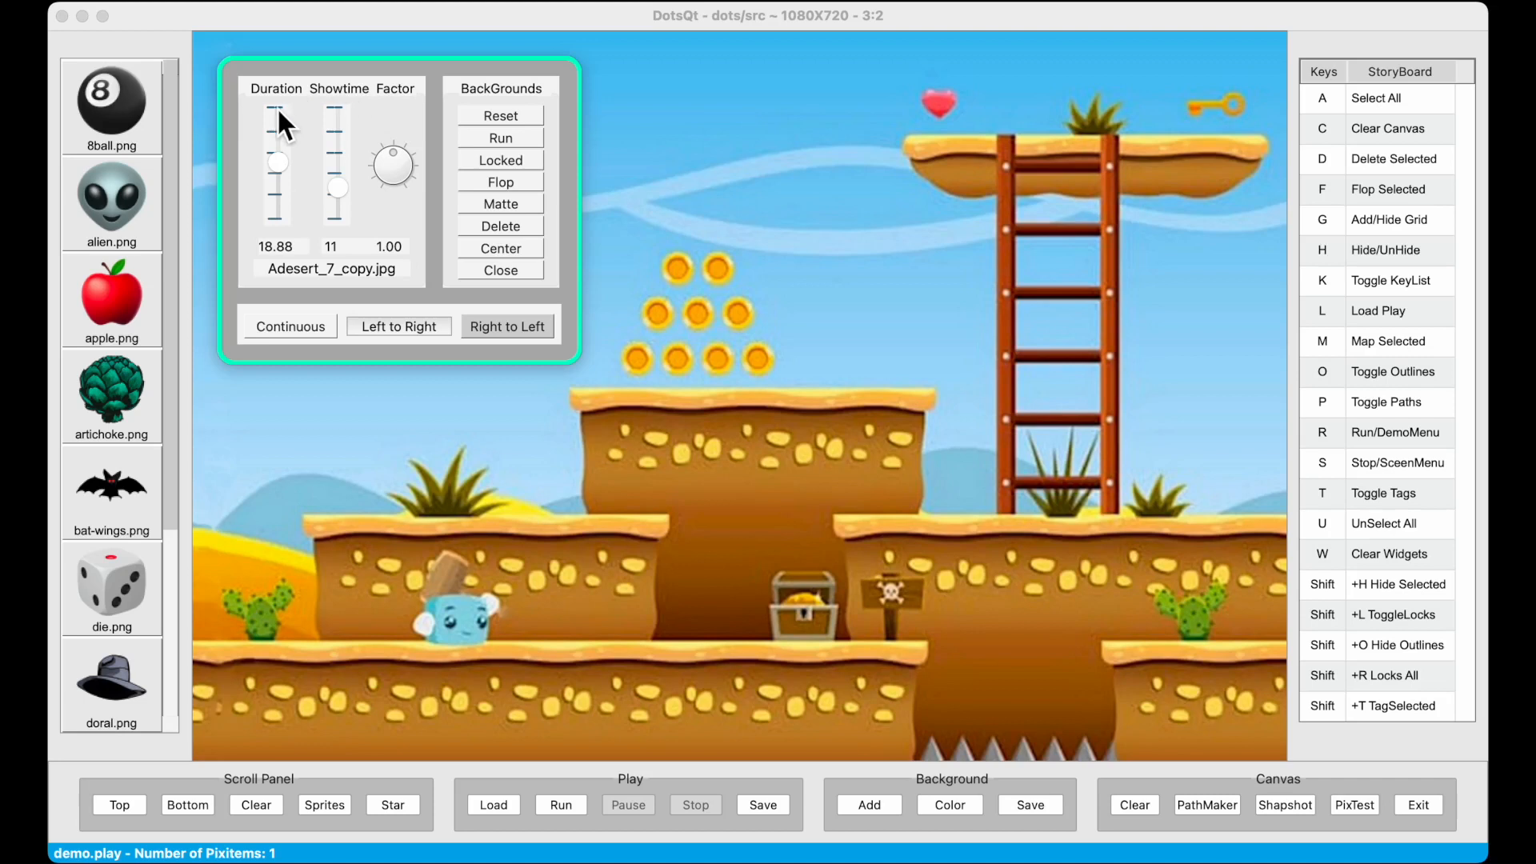
pyautogui.moveTo(263, 253)
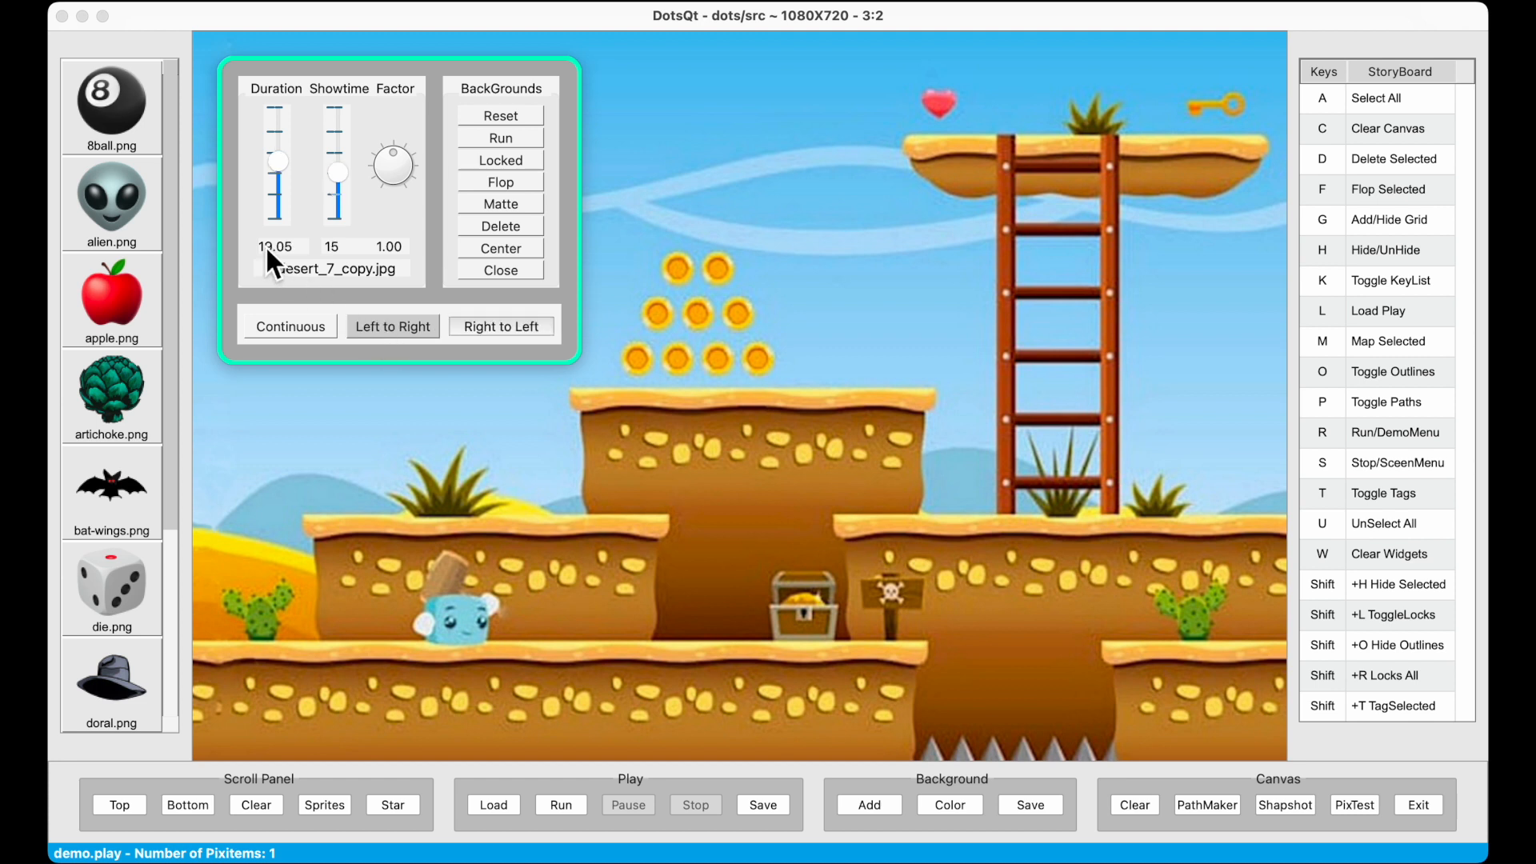
# Switch the desert background to scroll Left to Right, showtime becoming 15.
pyautogui.click(501, 327)
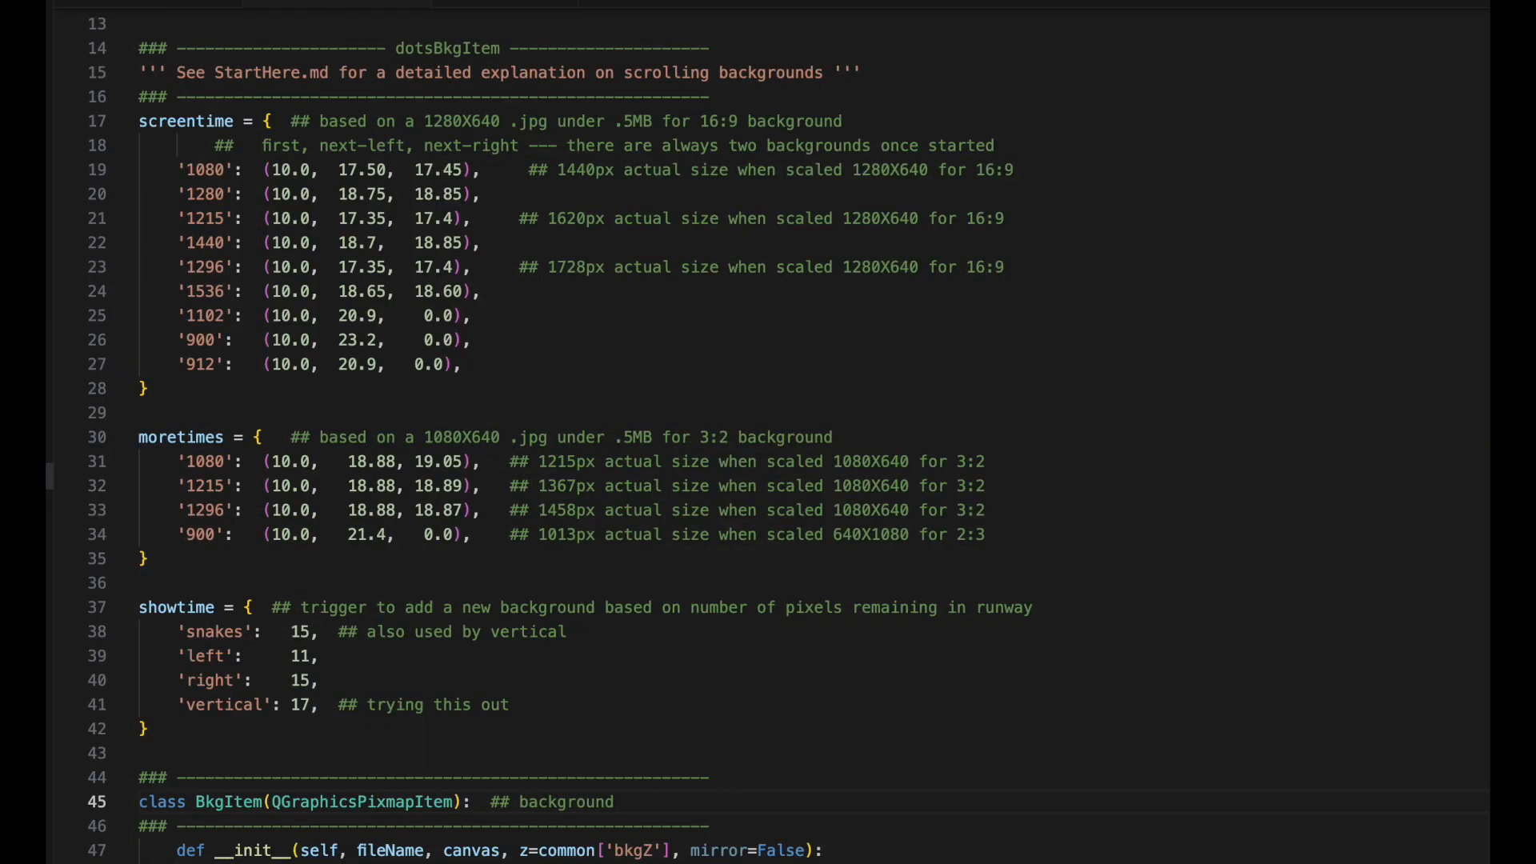
pyautogui.moveTo(446, 166)
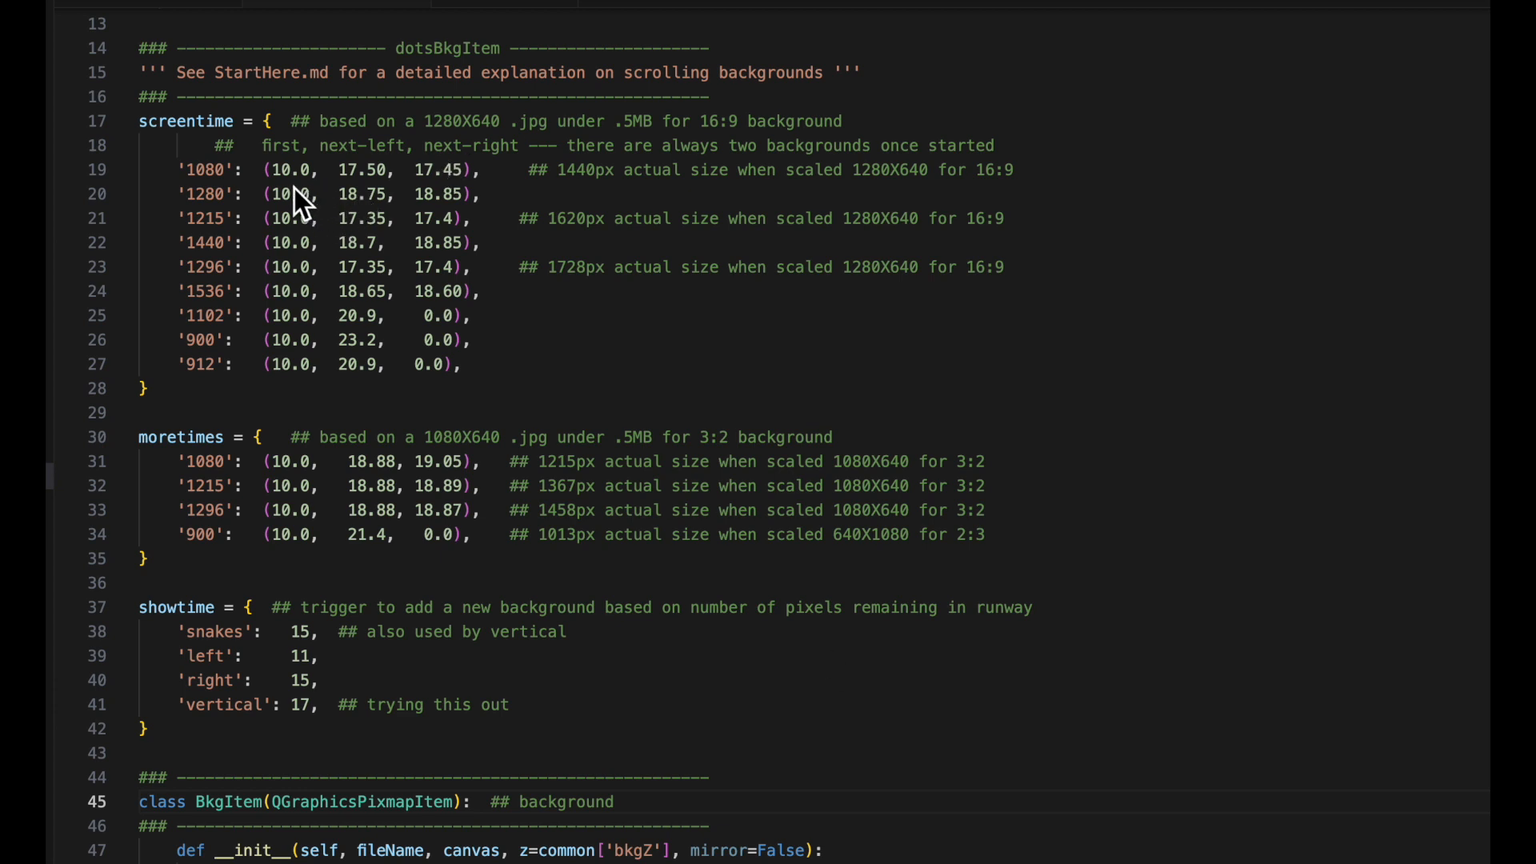
pyautogui.moveTo(298, 277)
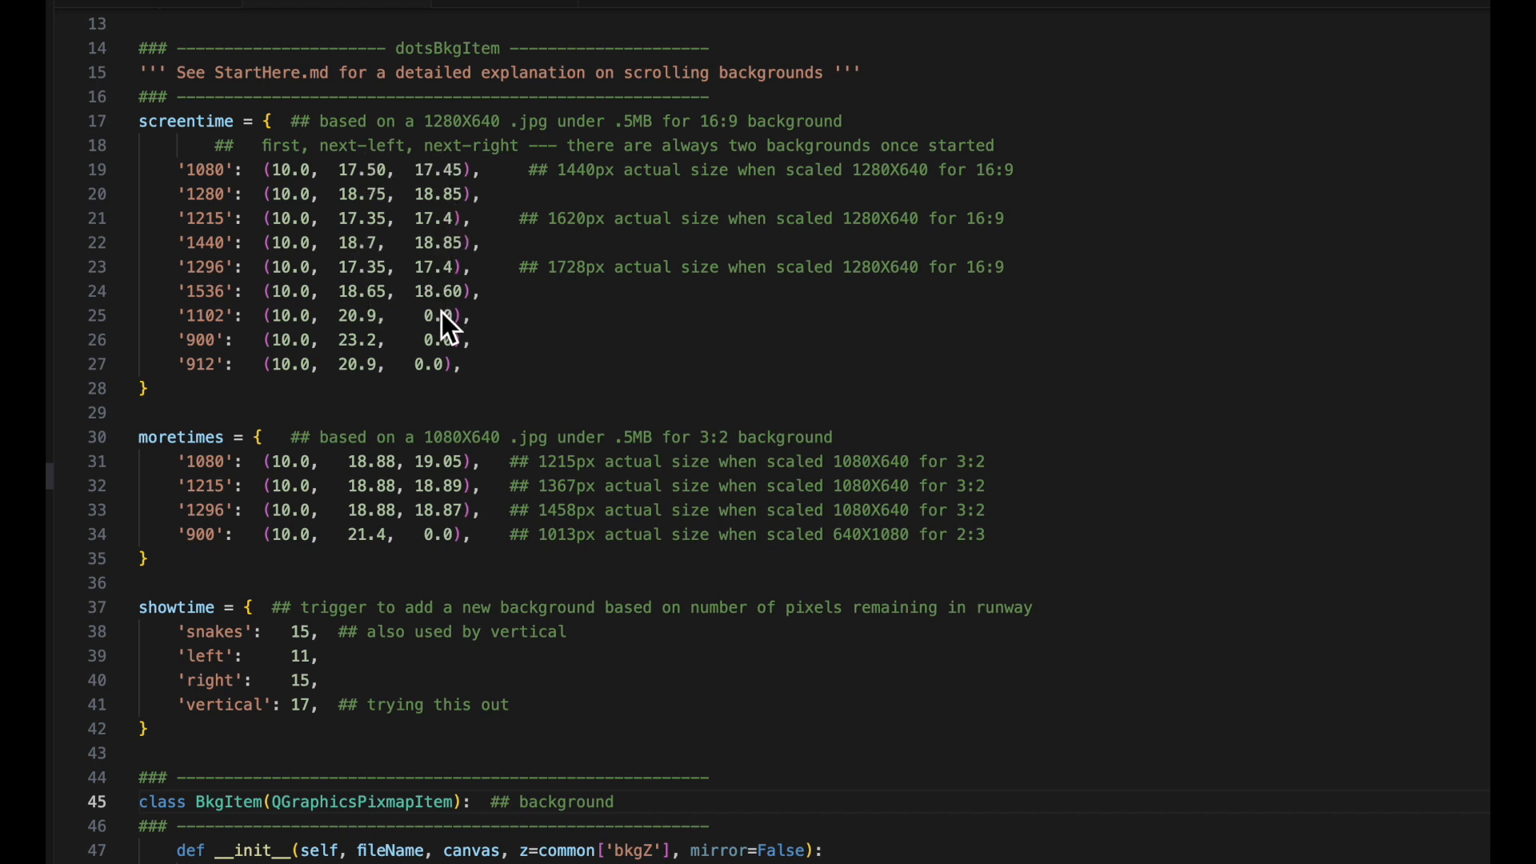
pyautogui.moveTo(342, 451)
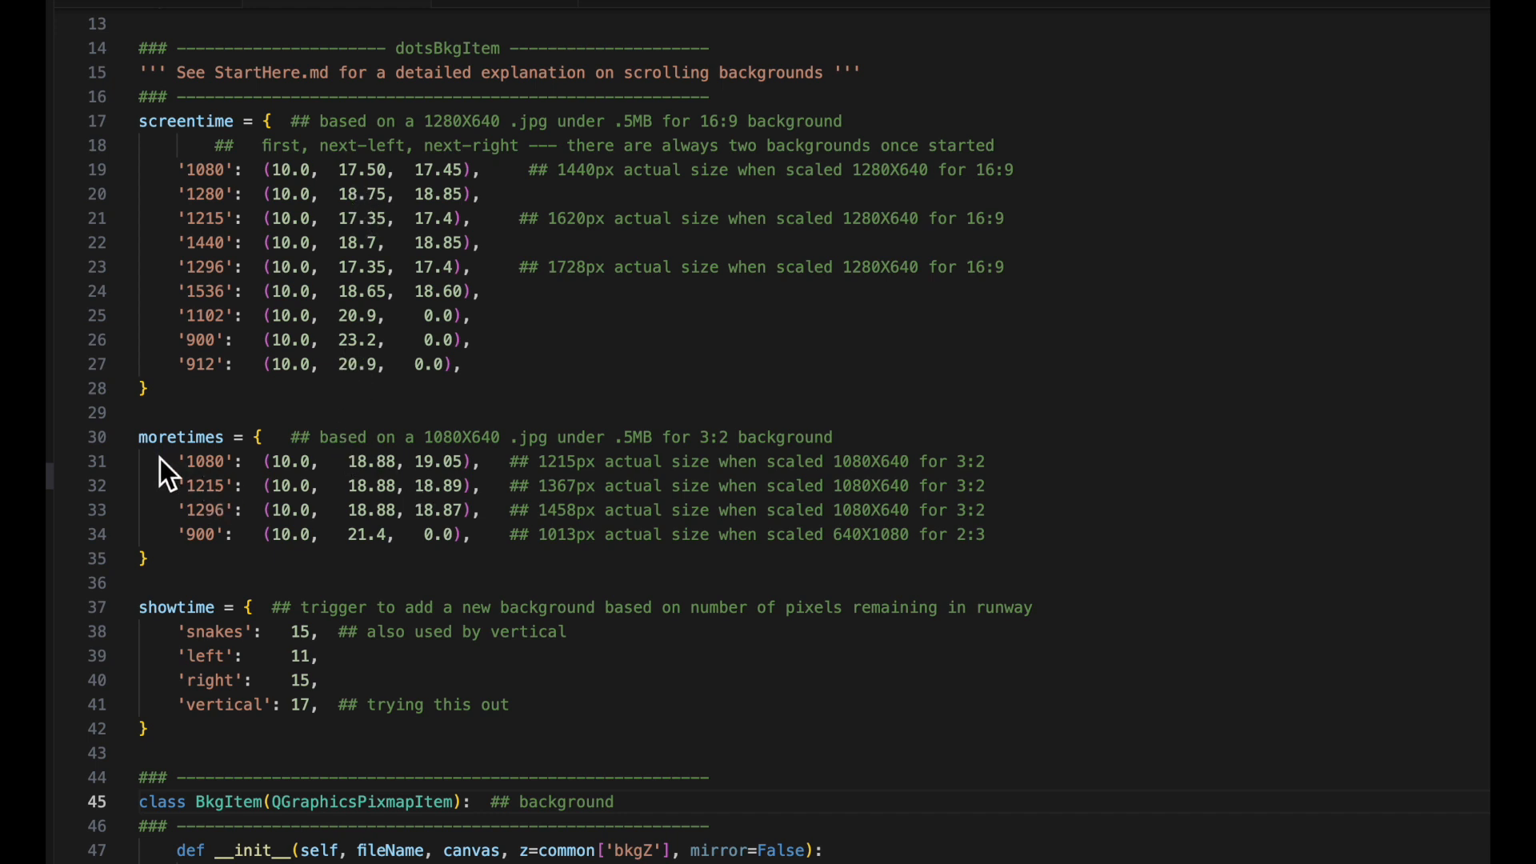
pyautogui.moveTo(624, 495)
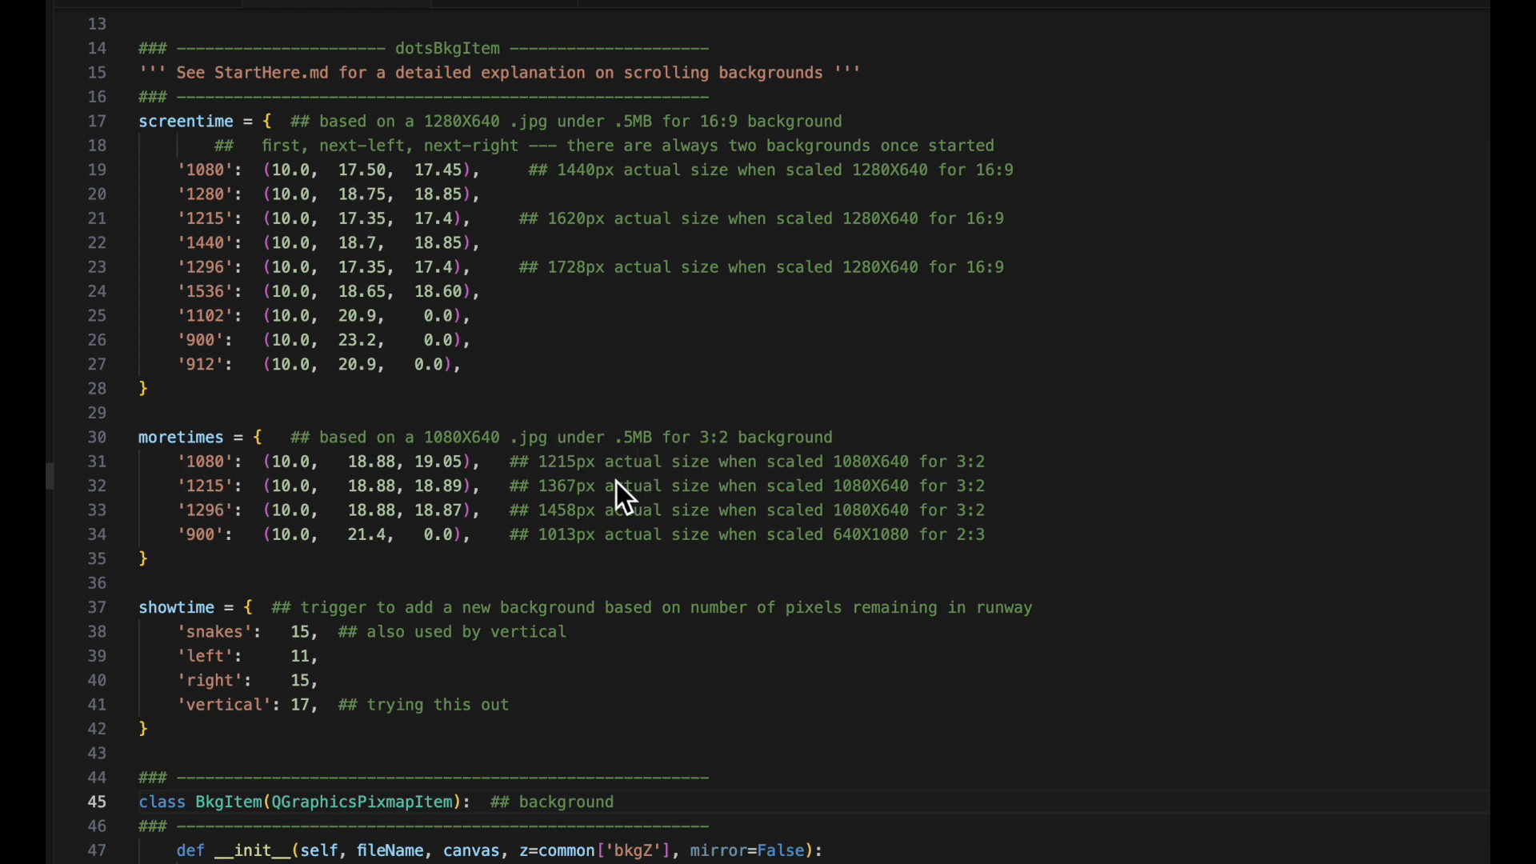
pyautogui.moveTo(299, 668)
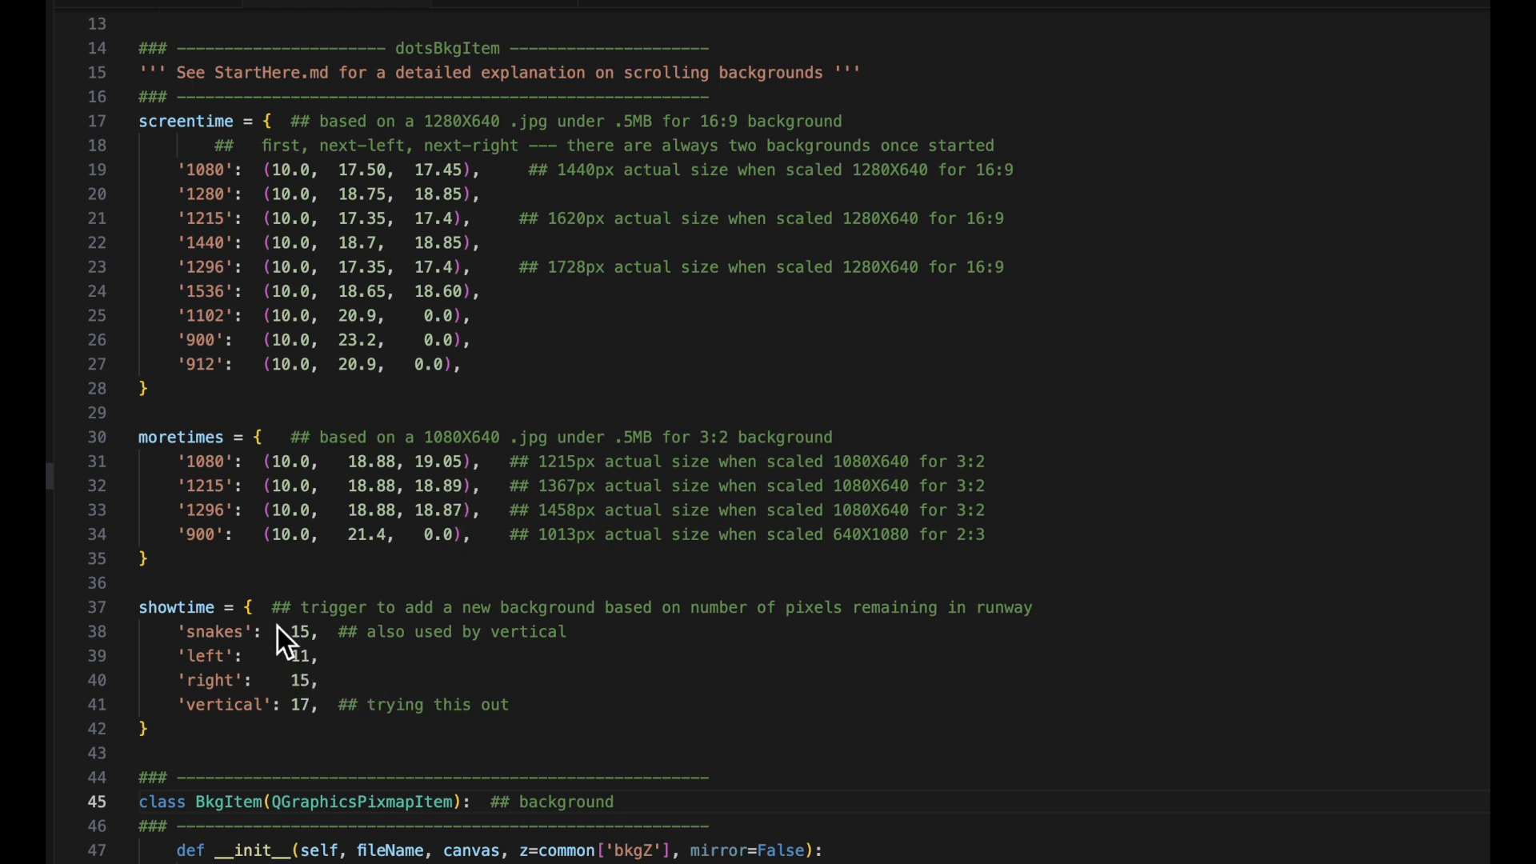
pyautogui.moveTo(396, 656)
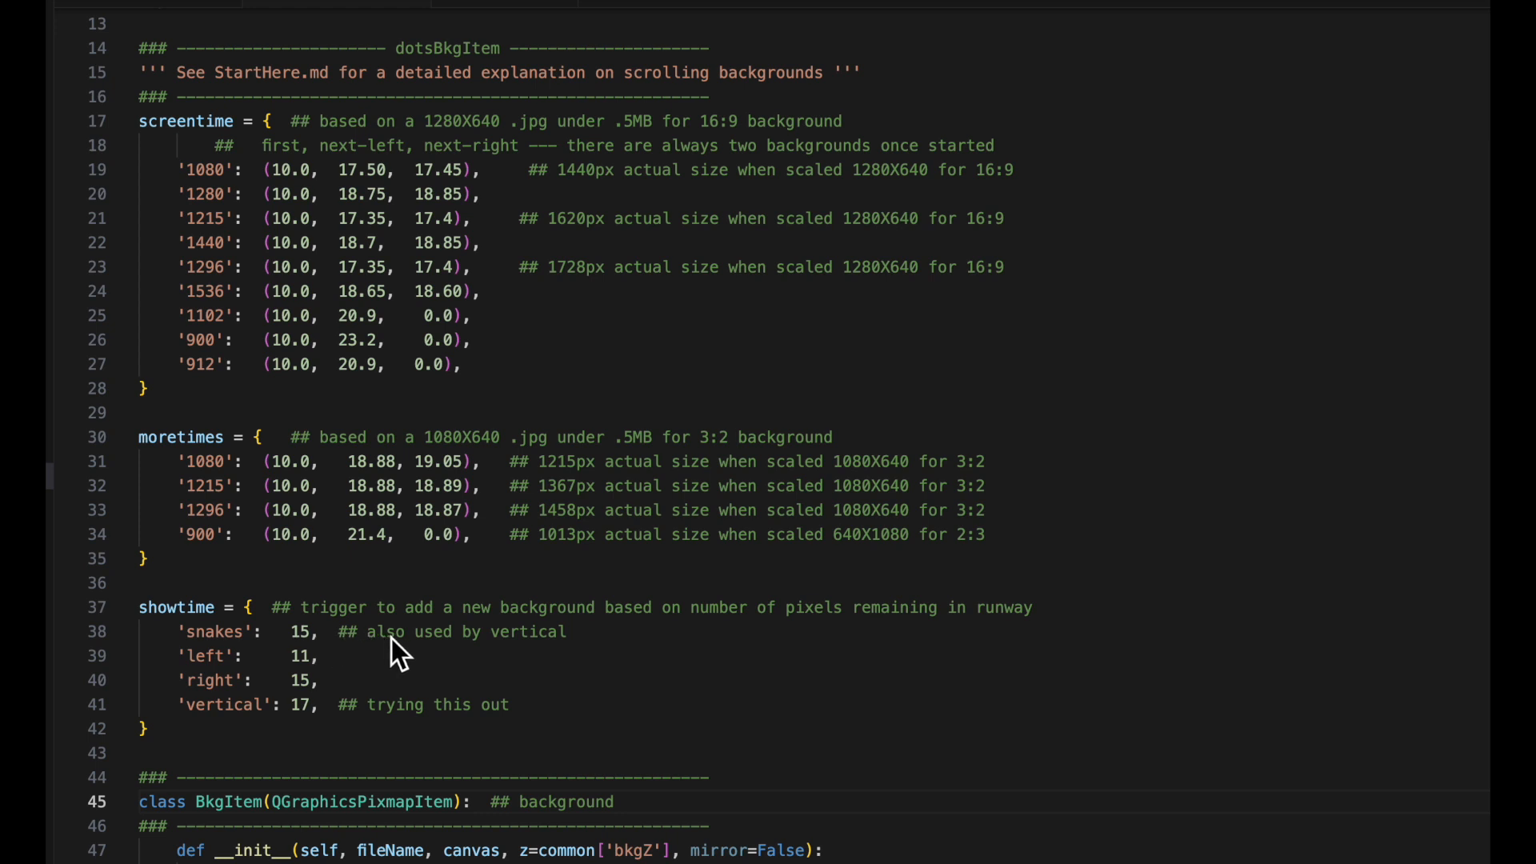
pyautogui.moveTo(686, 646)
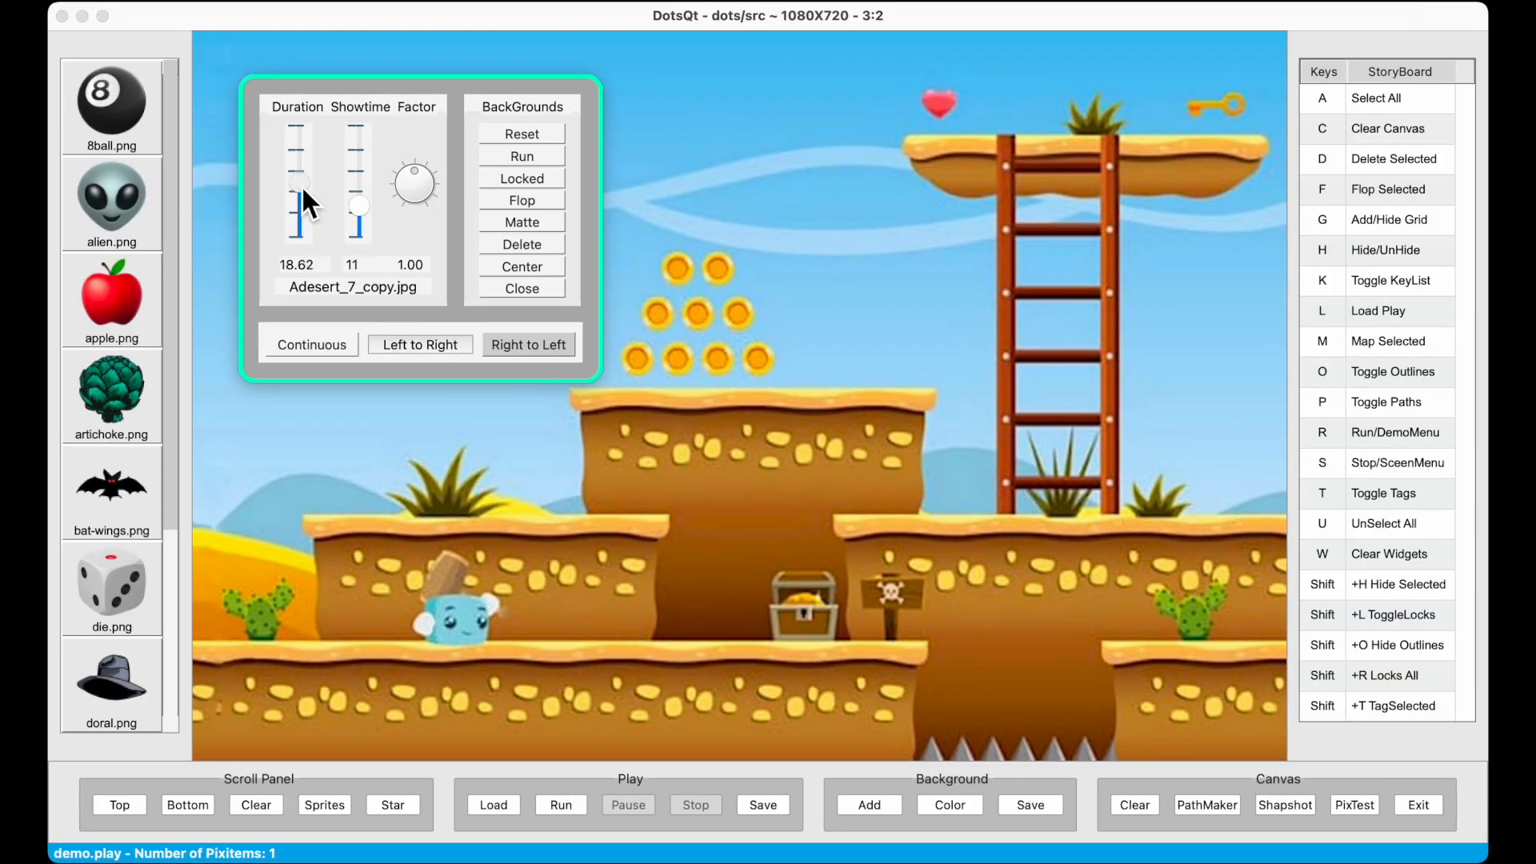
# Raise the right-to-left desert background's duration to 18.88, showtime staying 11.
pyautogui.moveTo(299, 216); pyautogui.dragTo(299, 167)
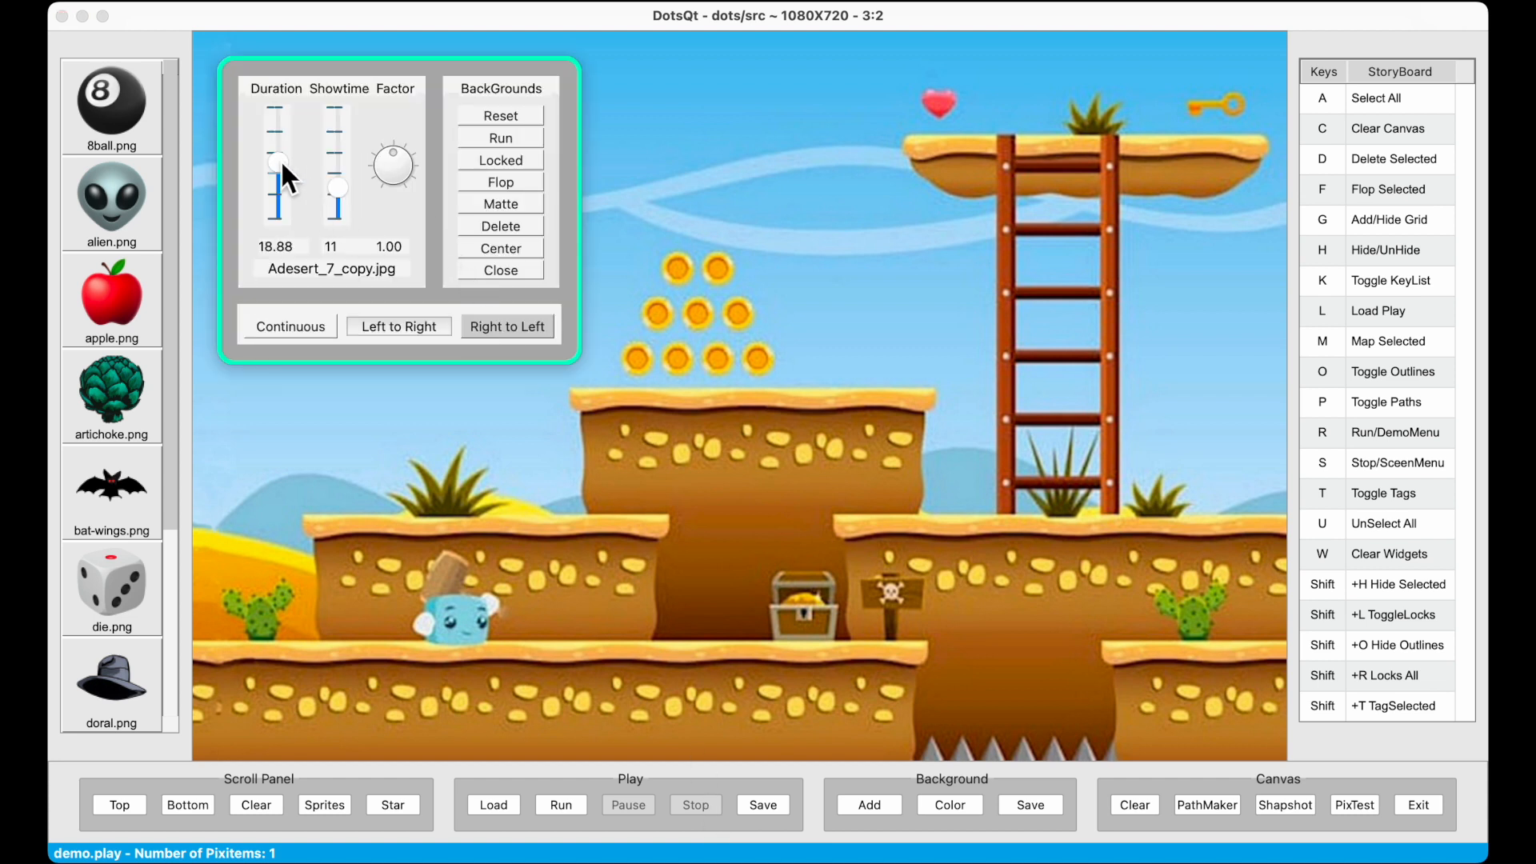
# Nudge the Duration slider so the background duration reads 18.92.
pyautogui.moveTo(278, 165); pyautogui.dragTo(278, 157)
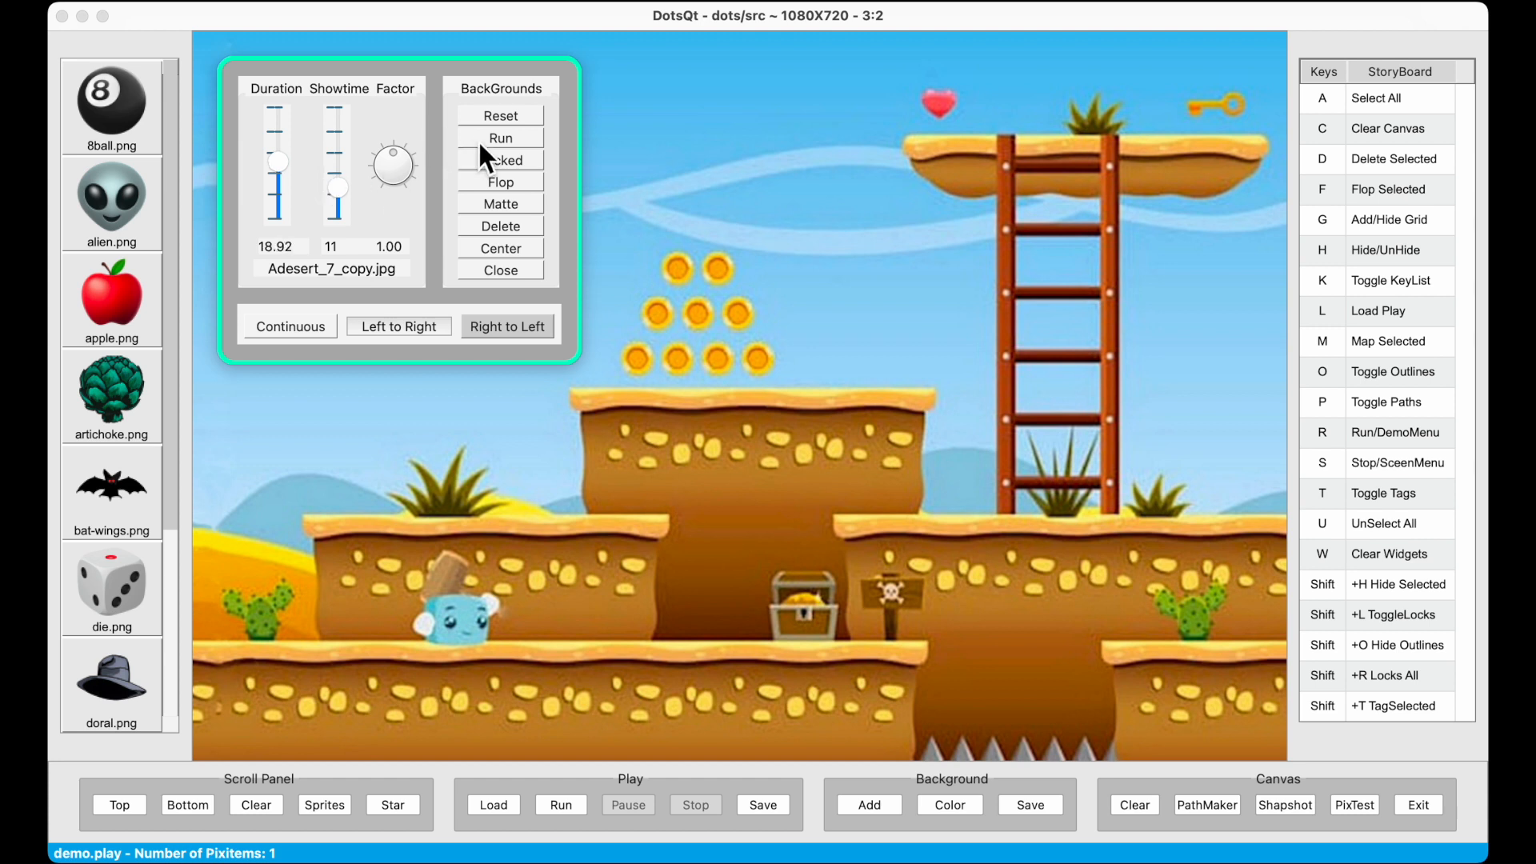
# Run the scrolling desert background, then stop its playback.
pyautogui.click(694, 804)
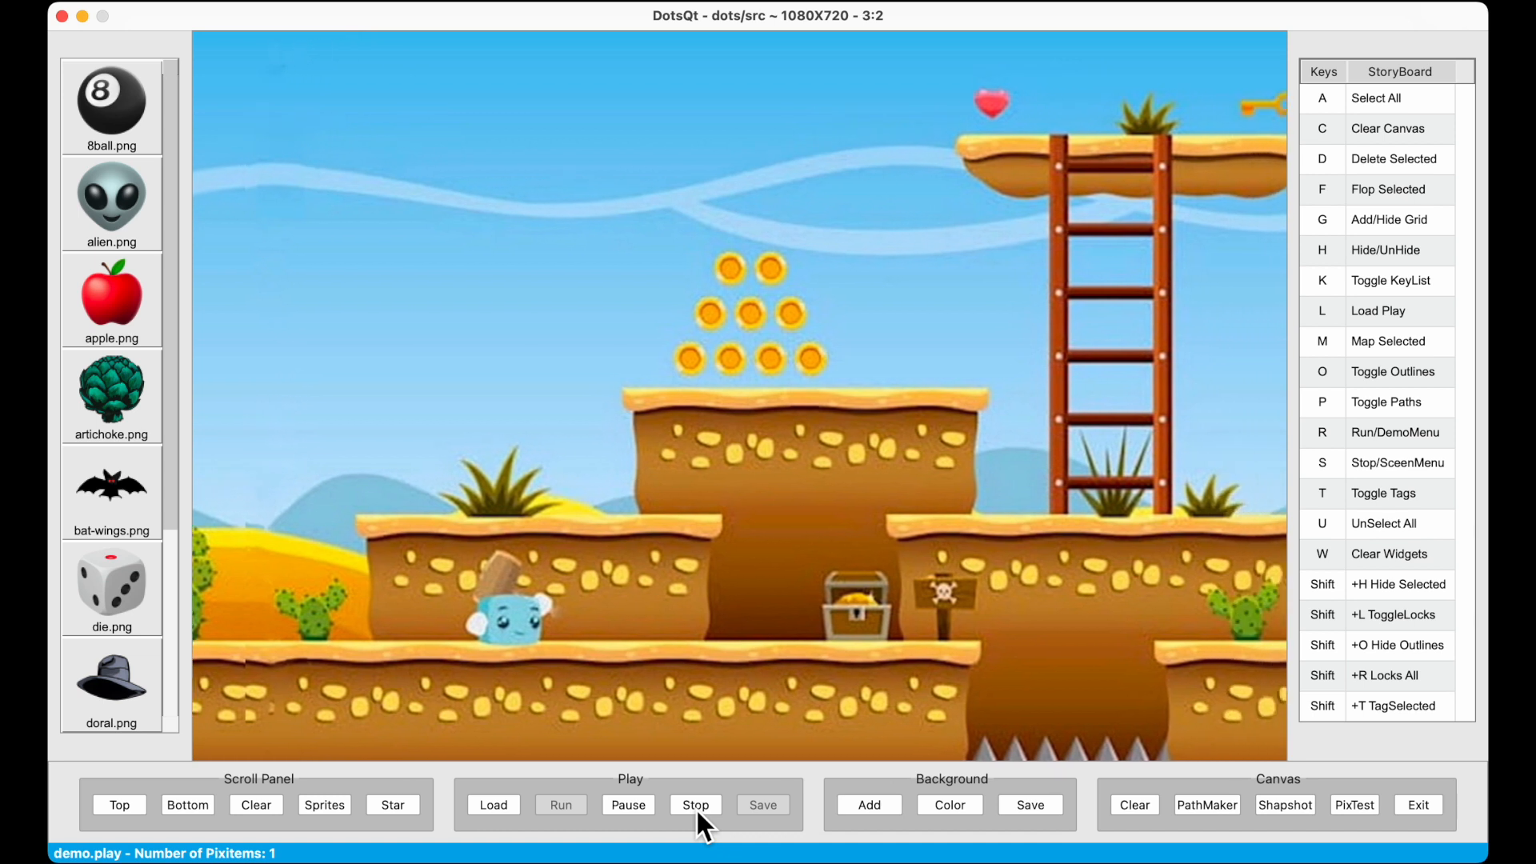
pyautogui.click(694, 804)
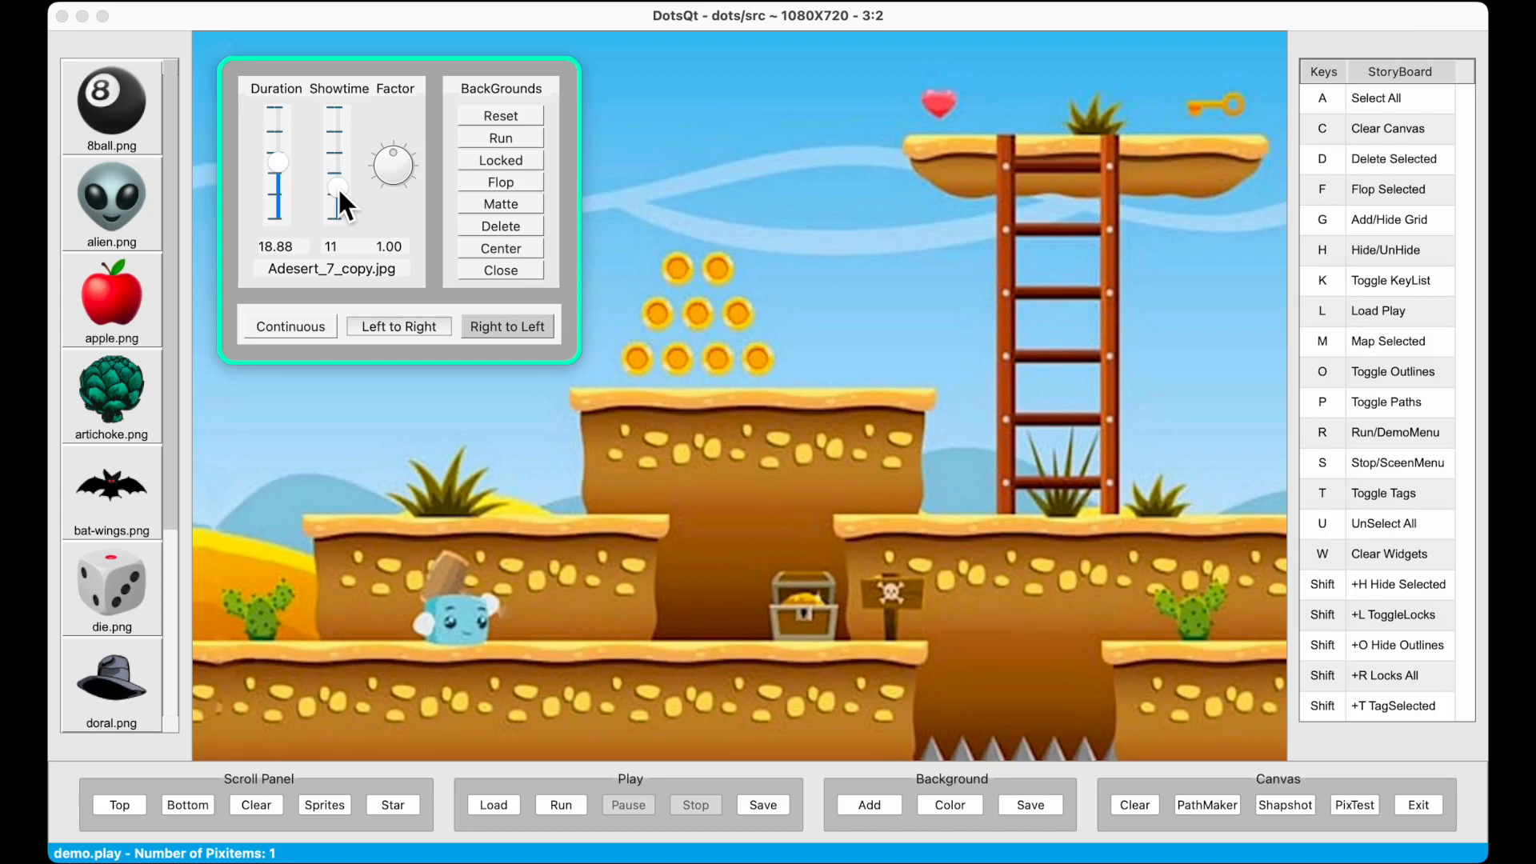
# Drop the background showtime to 8, then raise it to 30.
pyautogui.moveTo(336, 185); pyautogui.dragTo(336, 211)
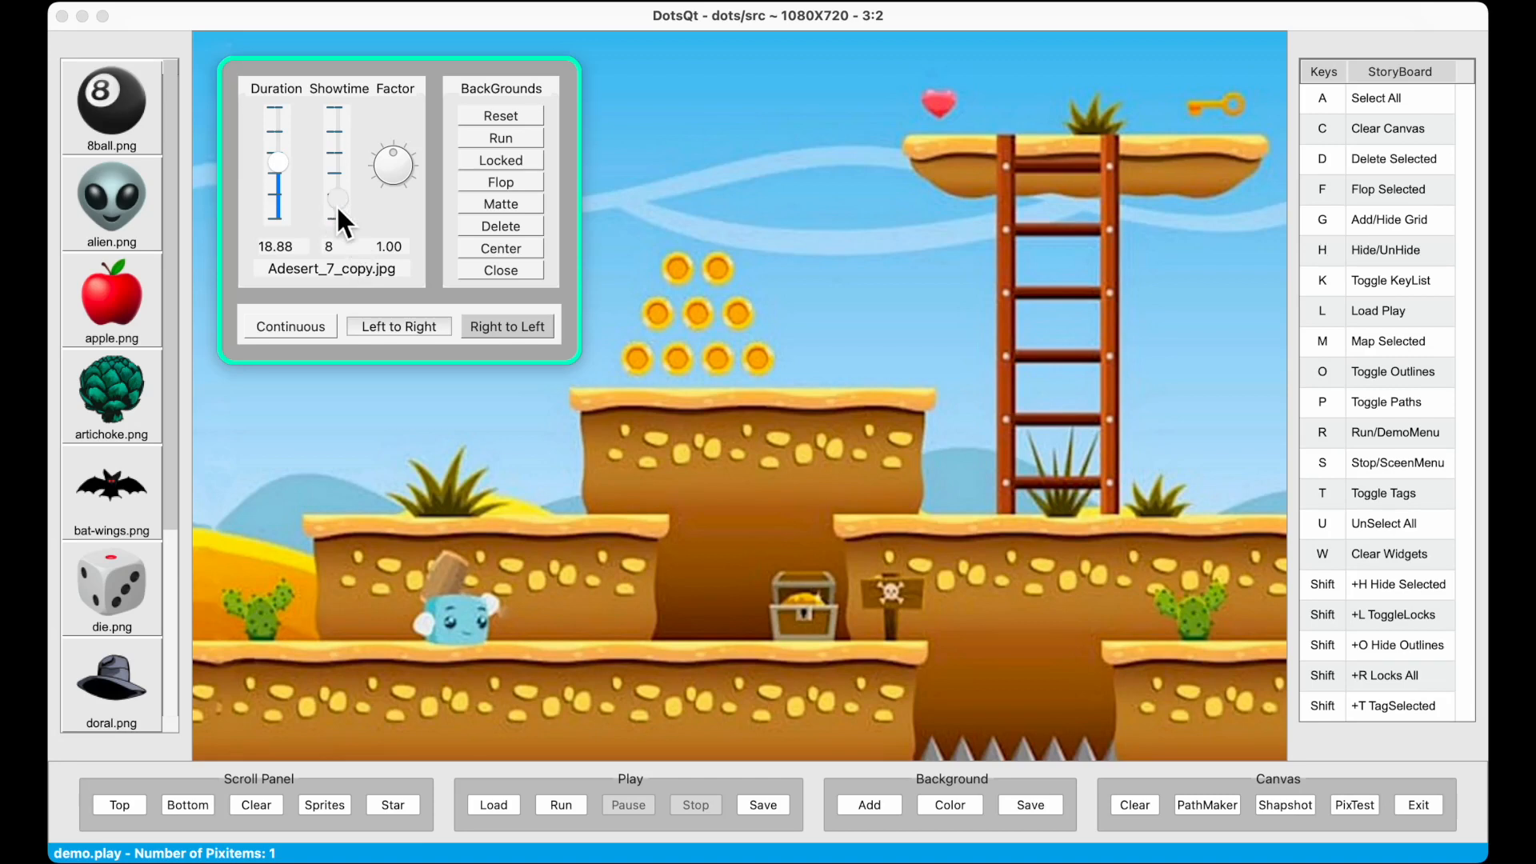
pyautogui.moveTo(337, 206); pyautogui.dragTo(338, 117)
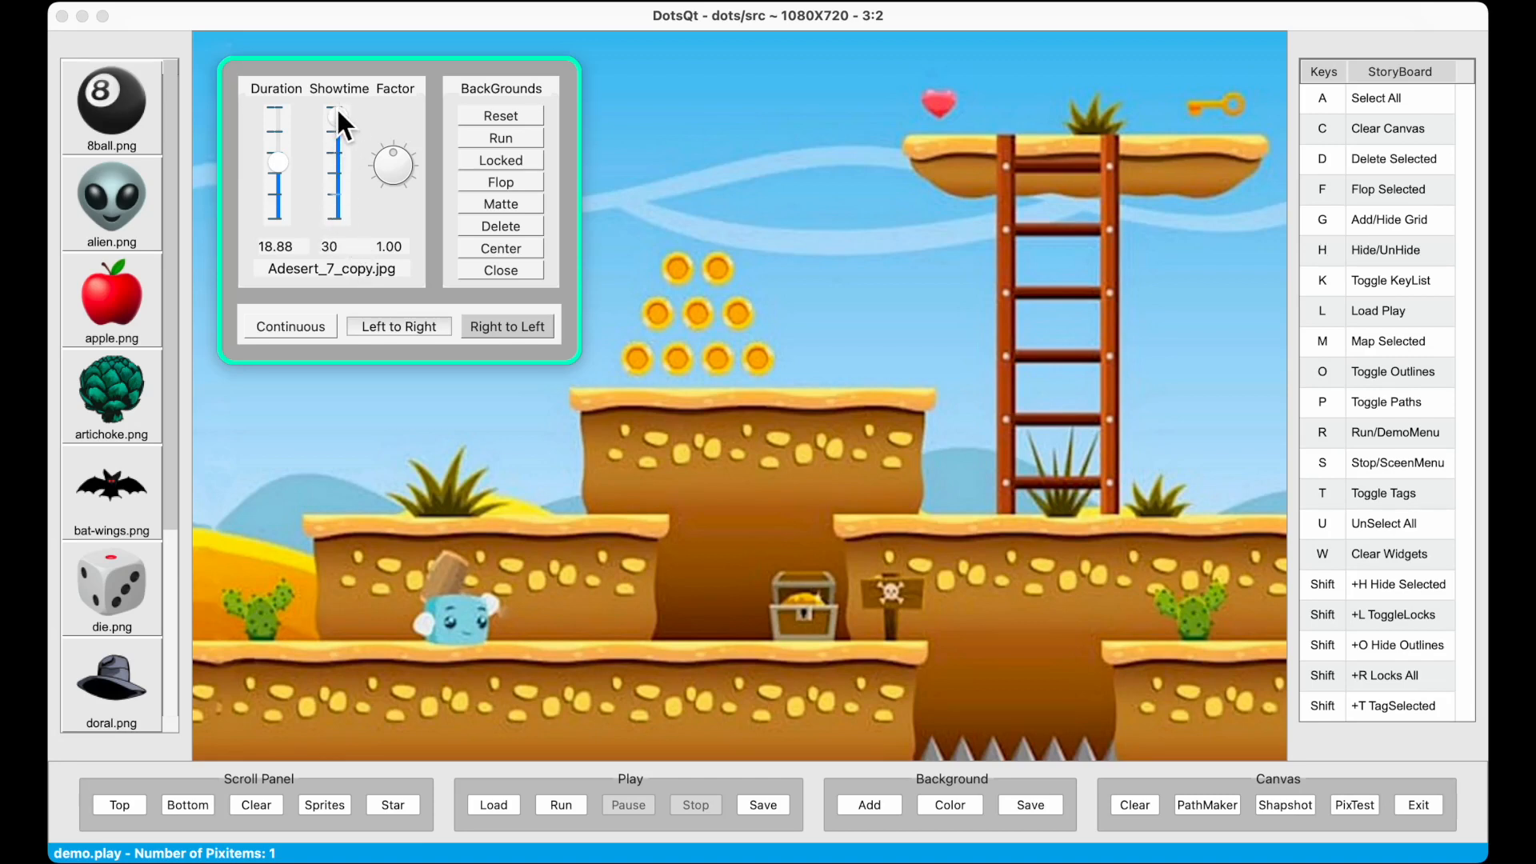